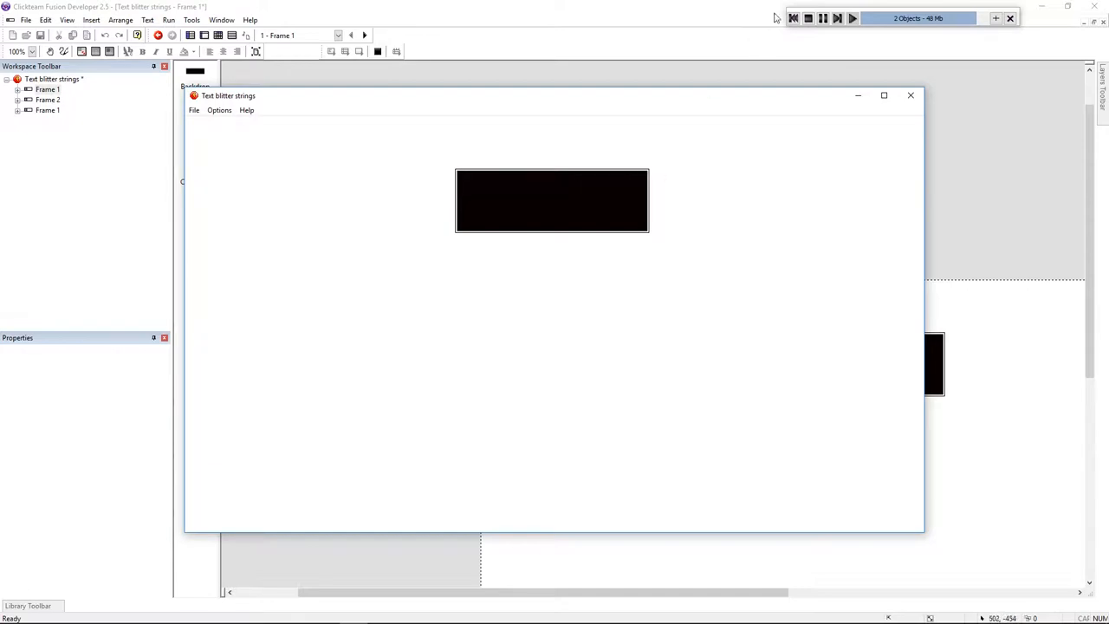
# - Close the running test window of the application
pyautogui.click(910, 95)
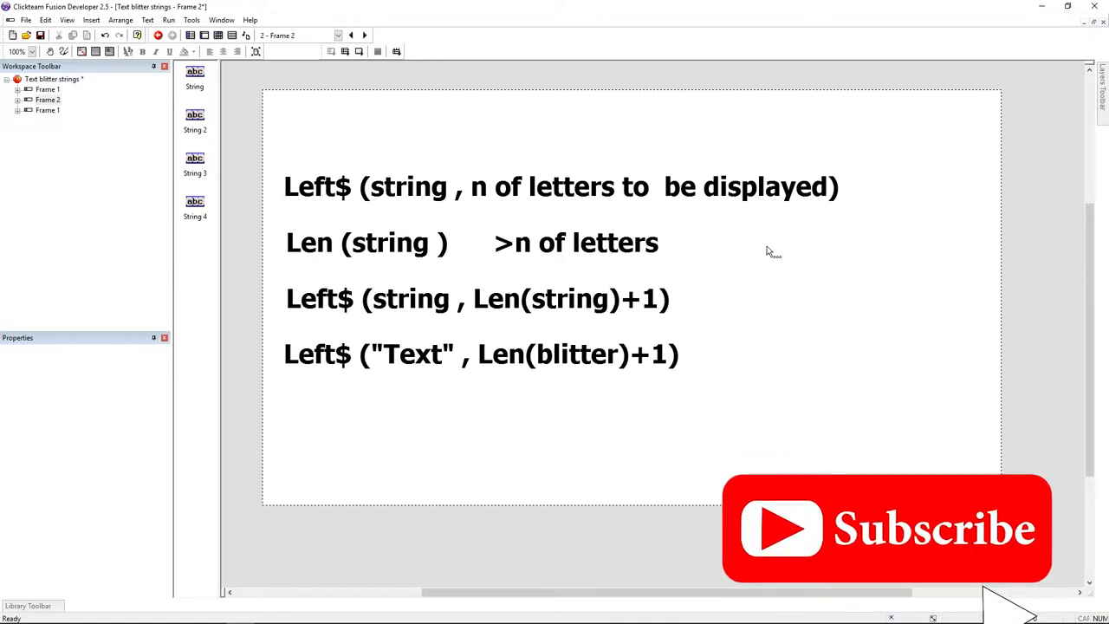
pyautogui.click(390, 243)
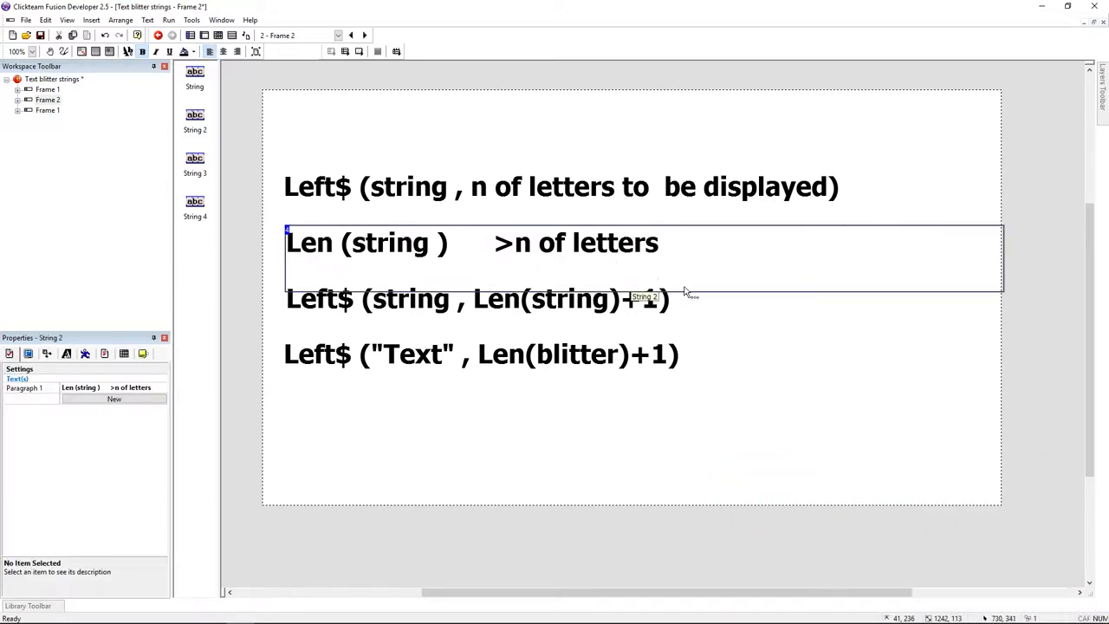
pyautogui.click(477, 299)
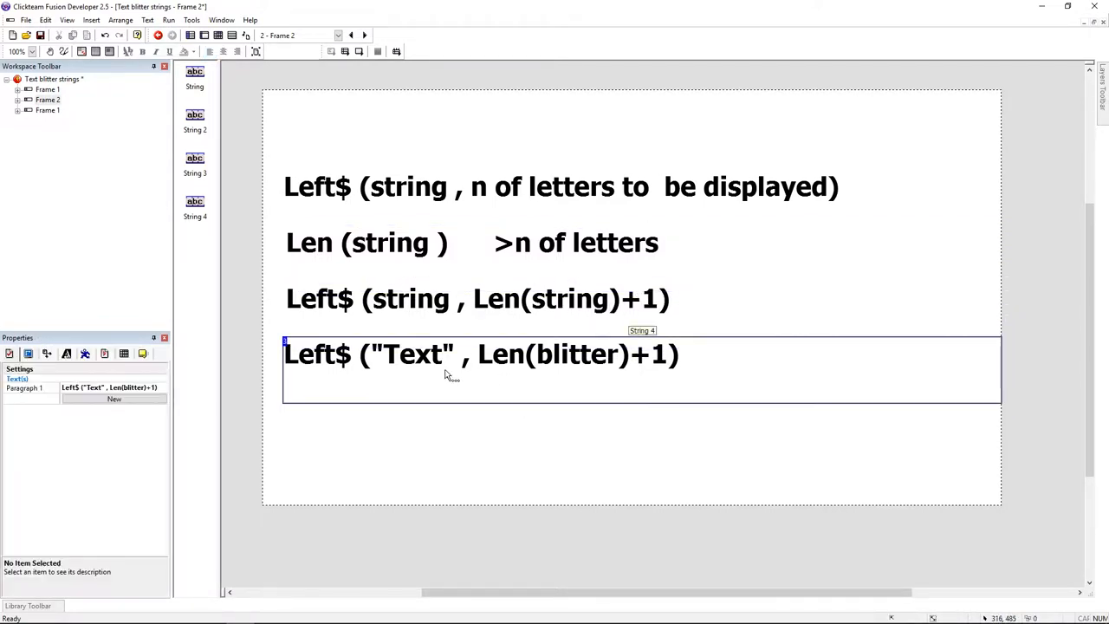
pyautogui.click(481, 354)
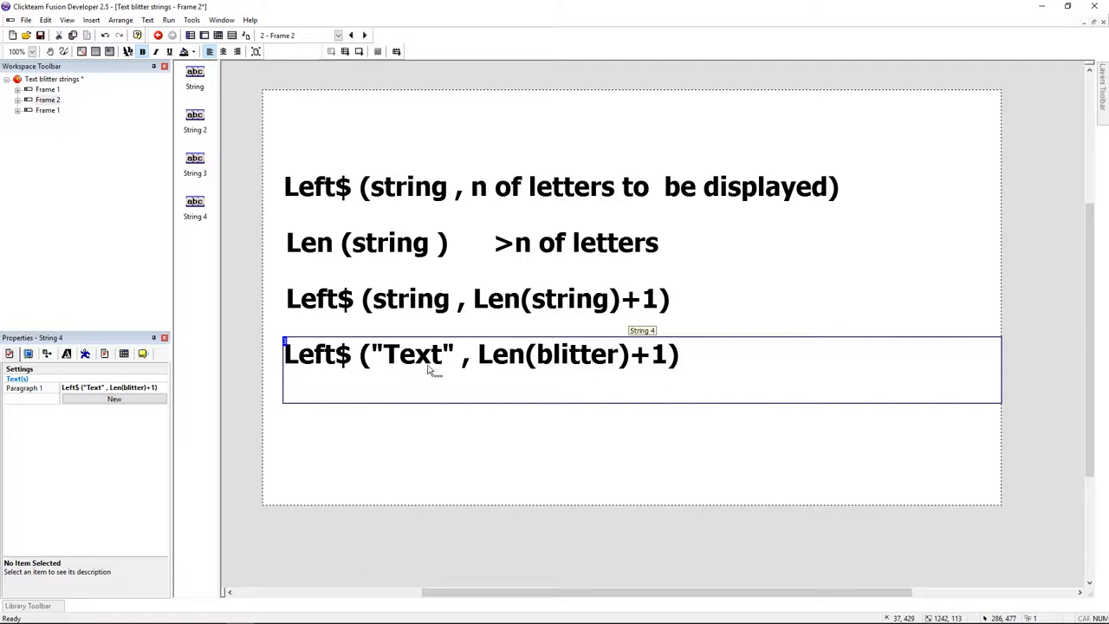
pyautogui.moveTo(245, 308)
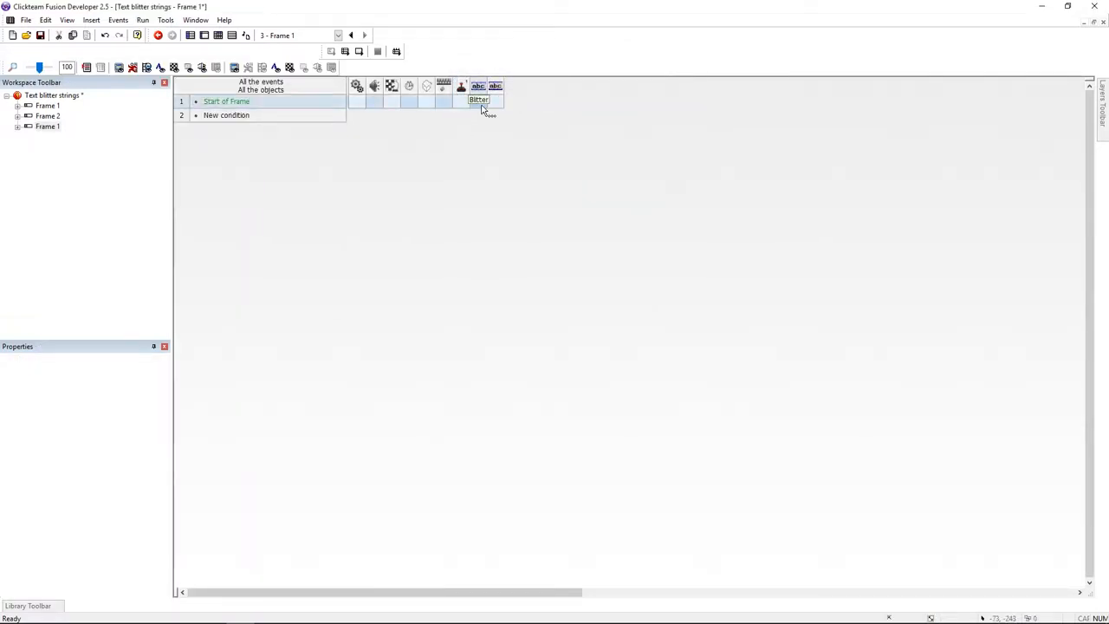
# - Make Start of Frame set Blitter's alterable string to an empty string
pyautogui.doubleClick(478, 101)
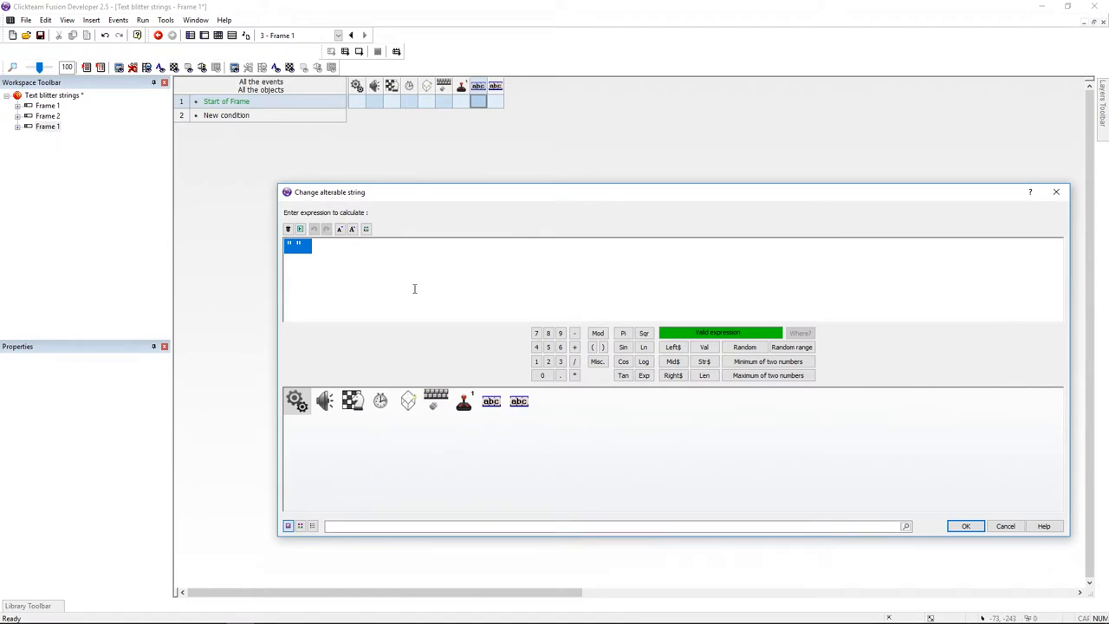
pyautogui.click(965, 526)
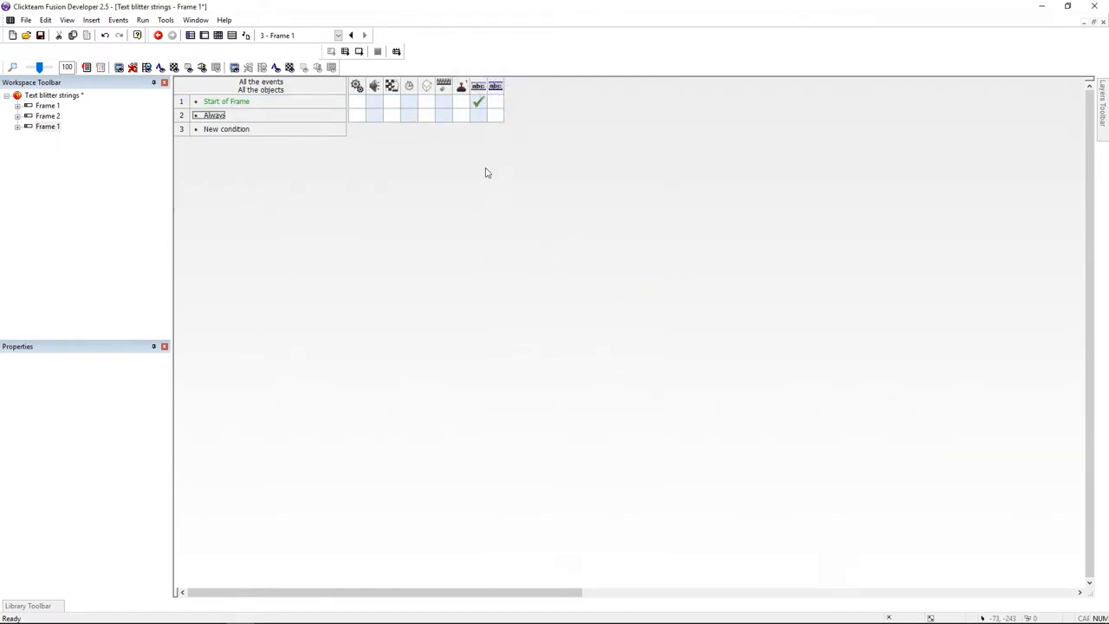
# - On the Always event, set Blitter's alterable string to a Left$ formula using the text object's string
pyautogui.rightClick(478, 115)
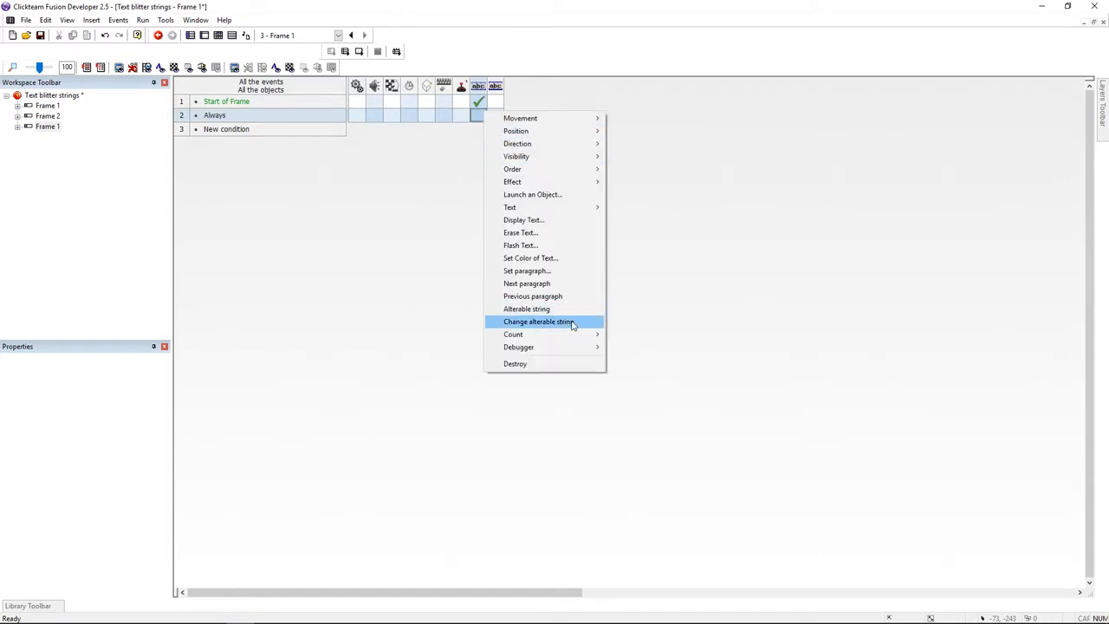
pyautogui.click(539, 321)
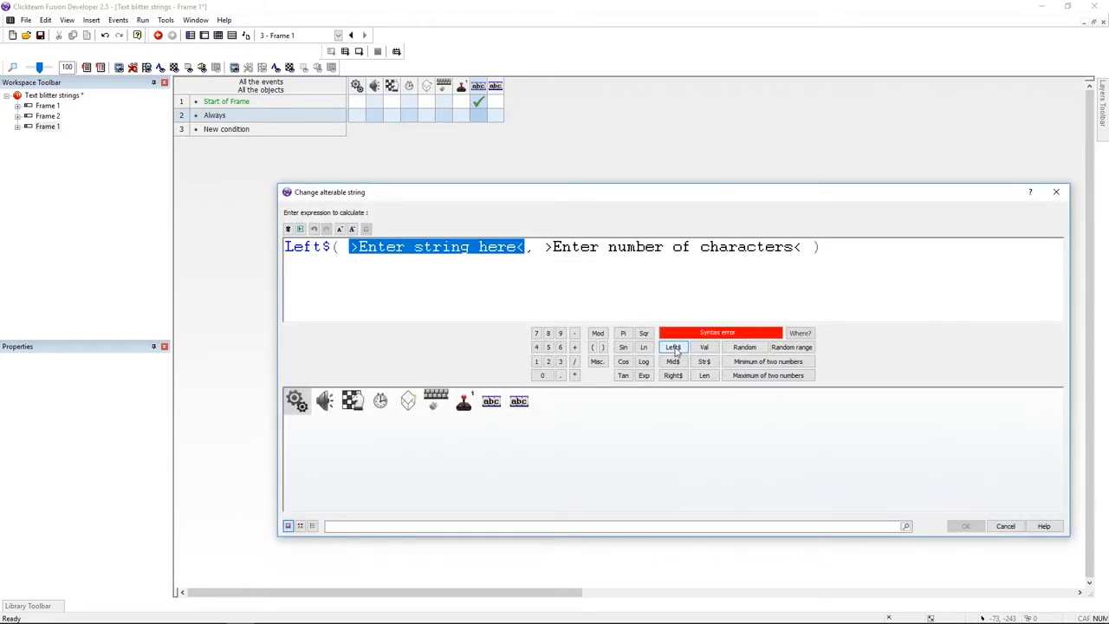
pyautogui.click(519, 400)
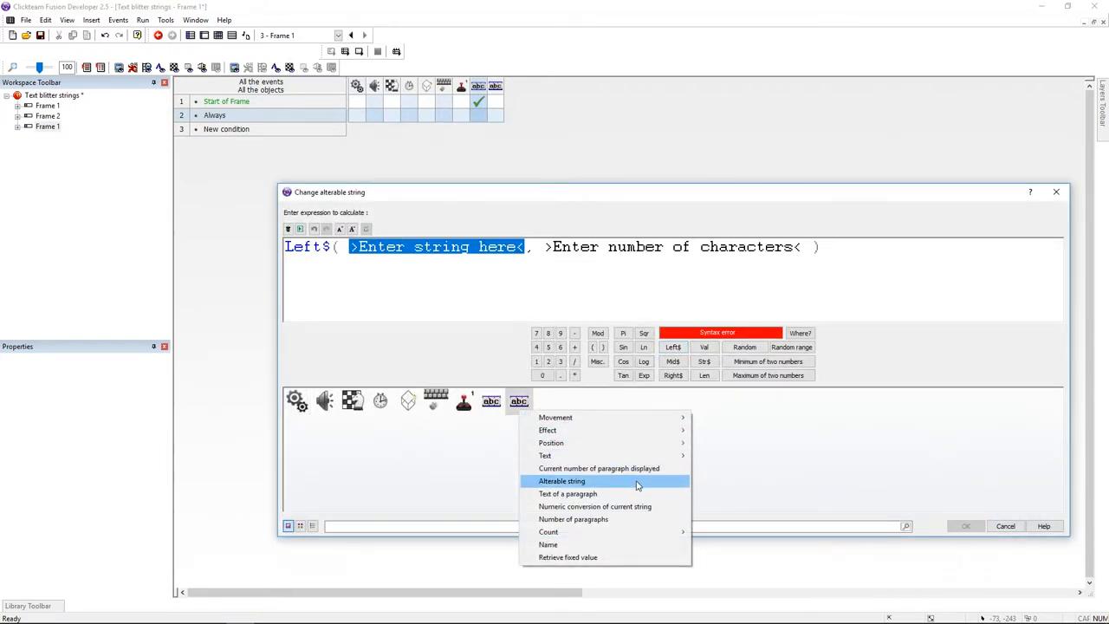
pyautogui.click(562, 481)
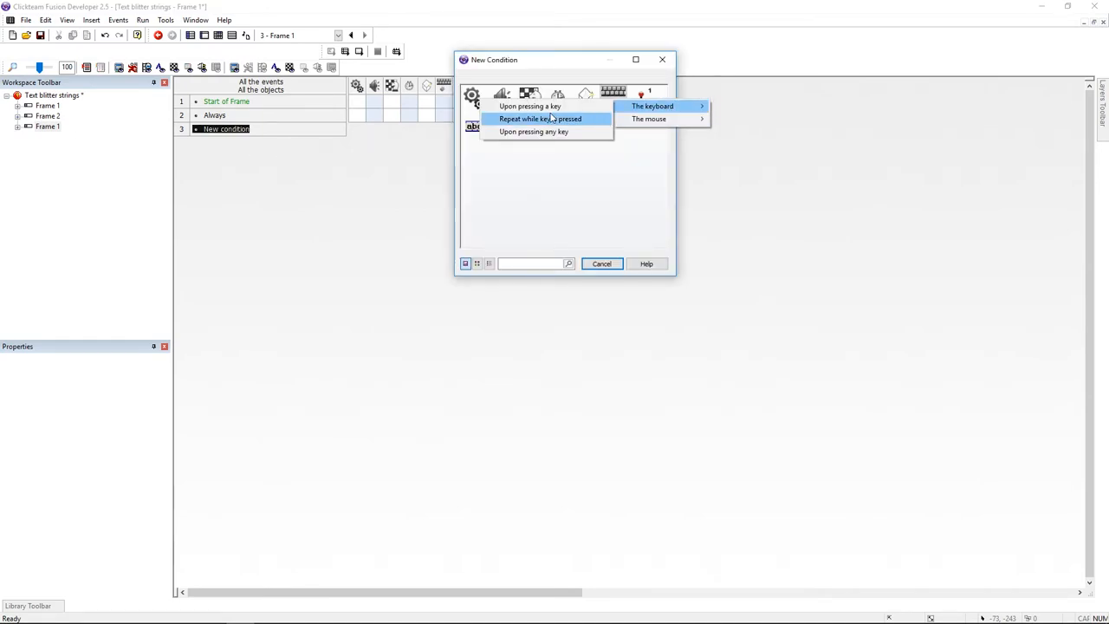
# - Add a Space bar event that advances to the next paragraph and empties Blitter's string
pyautogui.click(530, 106)
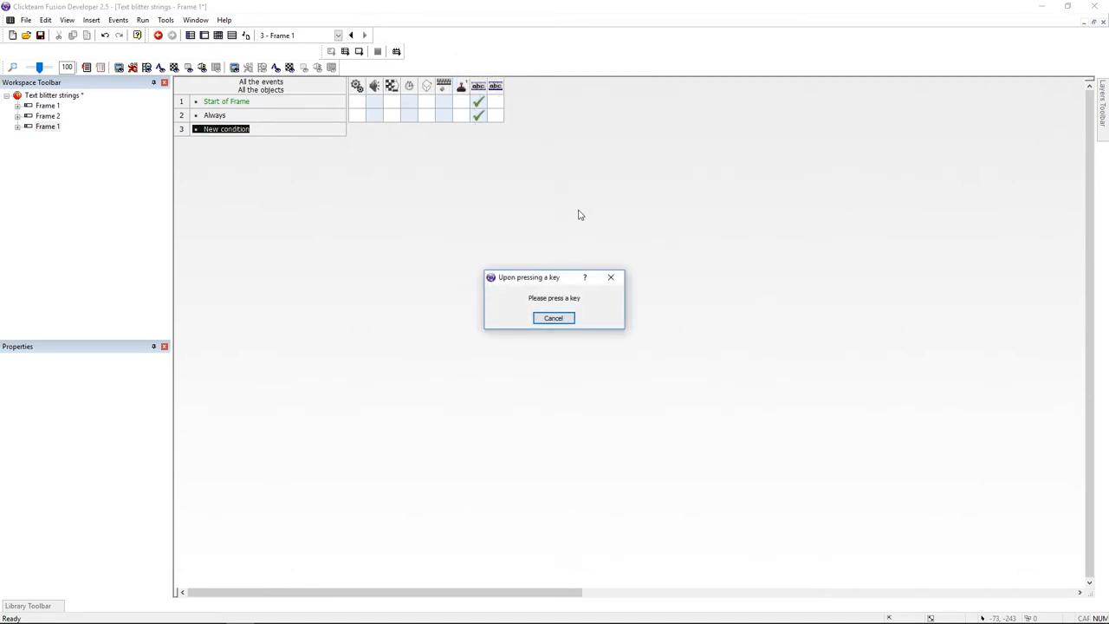
pyautogui.press('space')
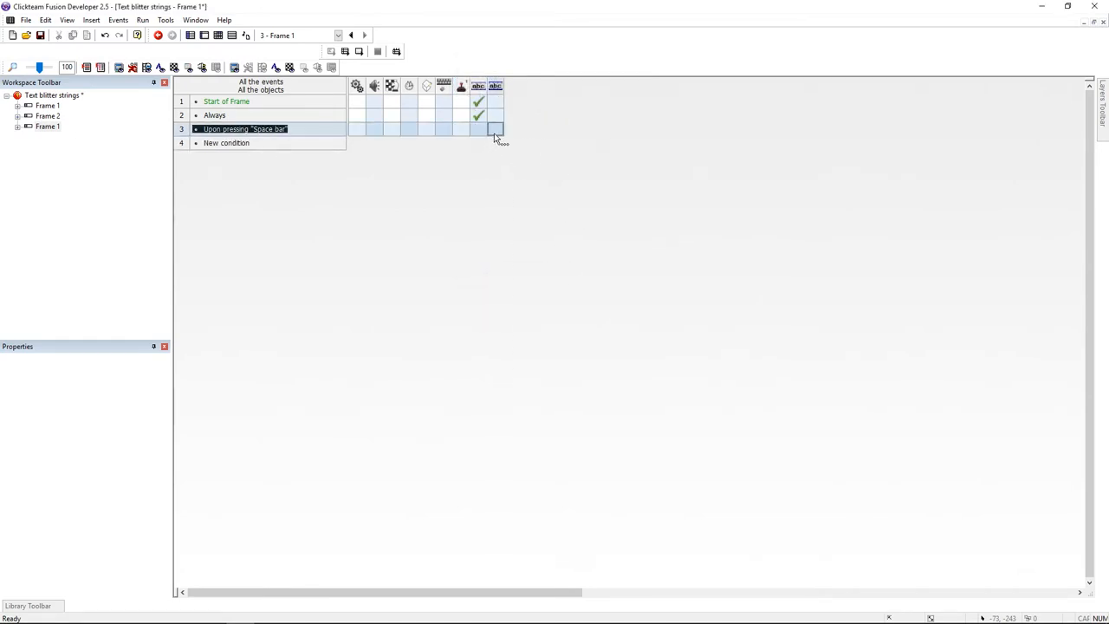
pyautogui.click(496, 129)
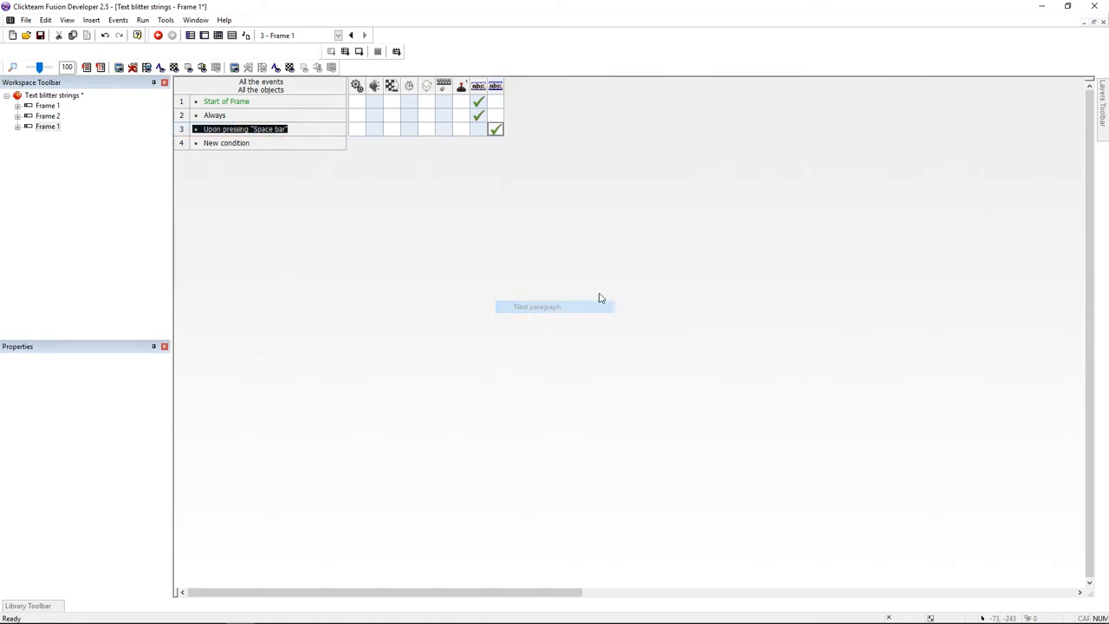
pyautogui.rightClick(496, 129)
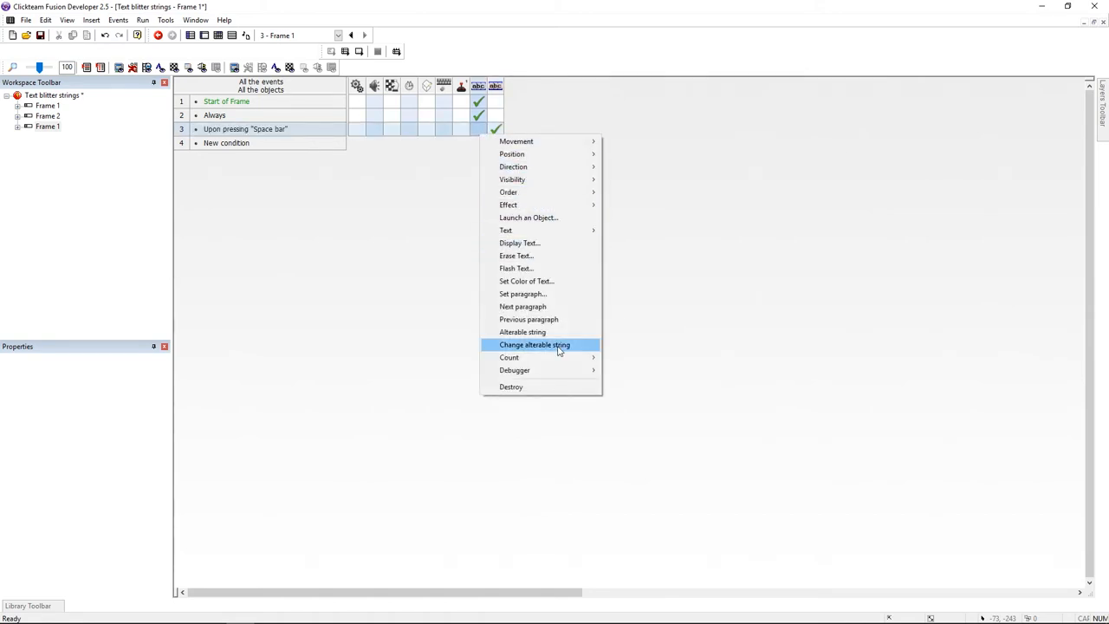
pyautogui.click(535, 344)
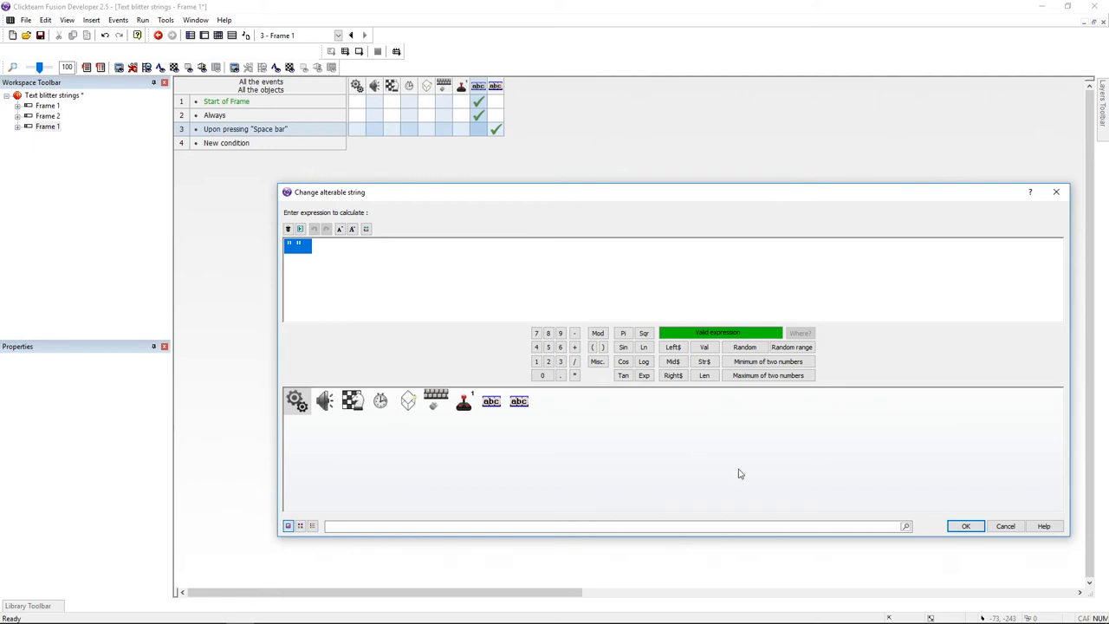
pyautogui.click(966, 526)
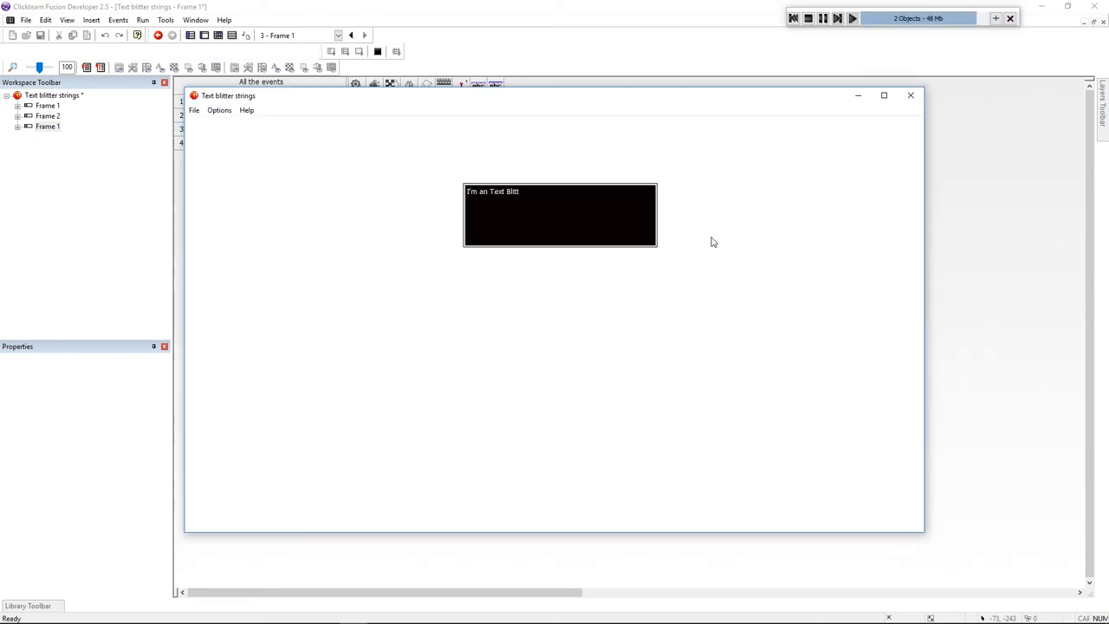